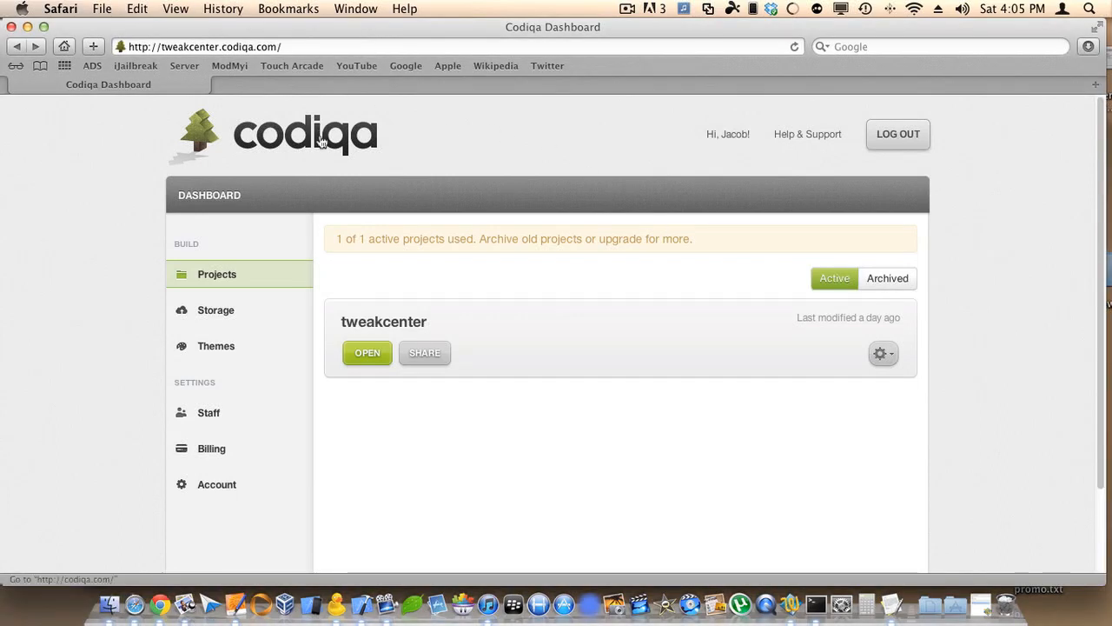
{"action": "mouse_move", "coordinate": [426, 144]}
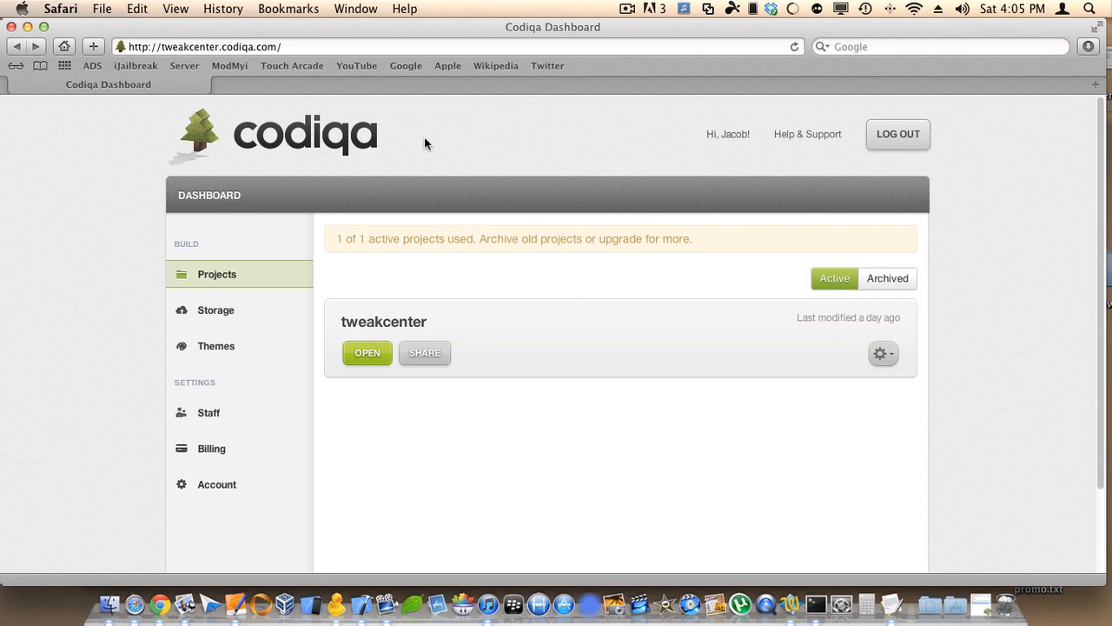
{"action": "mouse_move", "coordinate": [866, 318]}
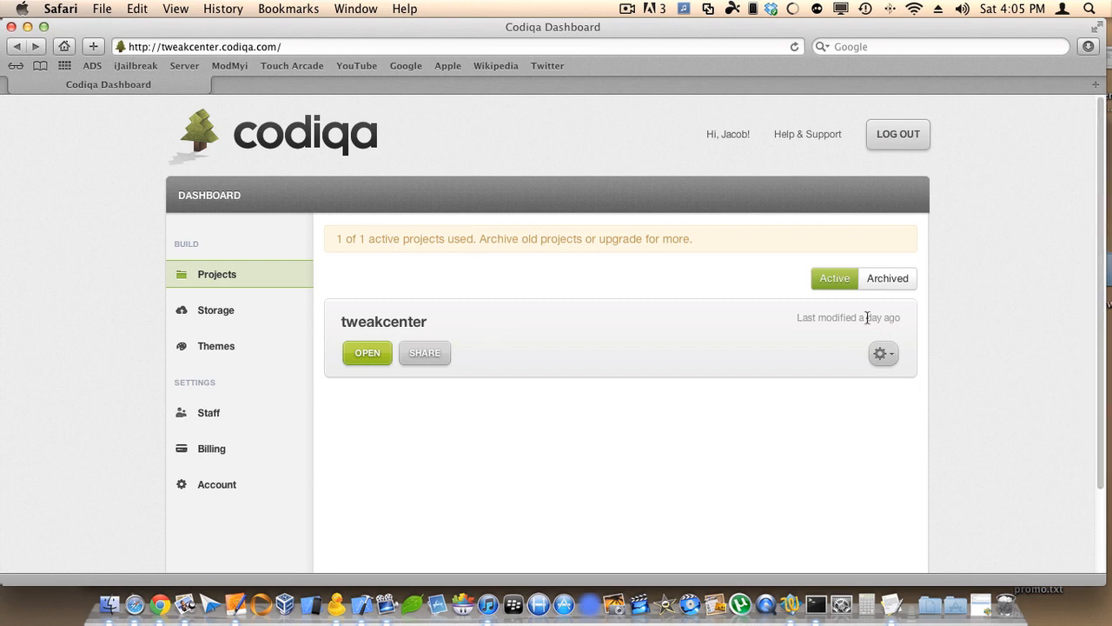
{"action": "mouse_move", "coordinate": [384, 316]}
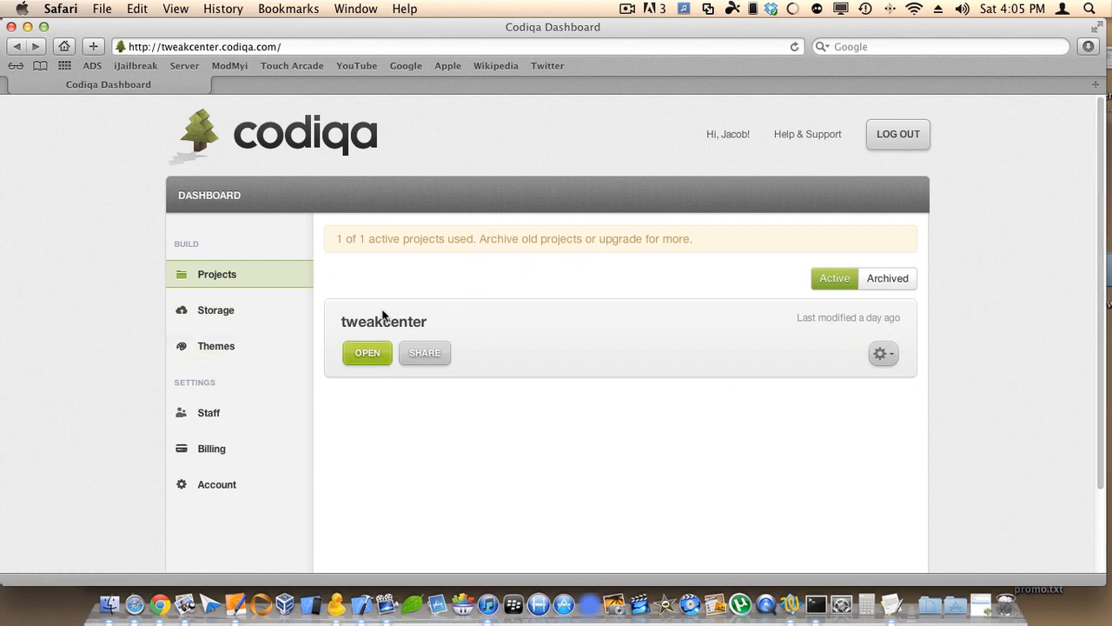
{"action": "mouse_move", "coordinate": [461, 270]}
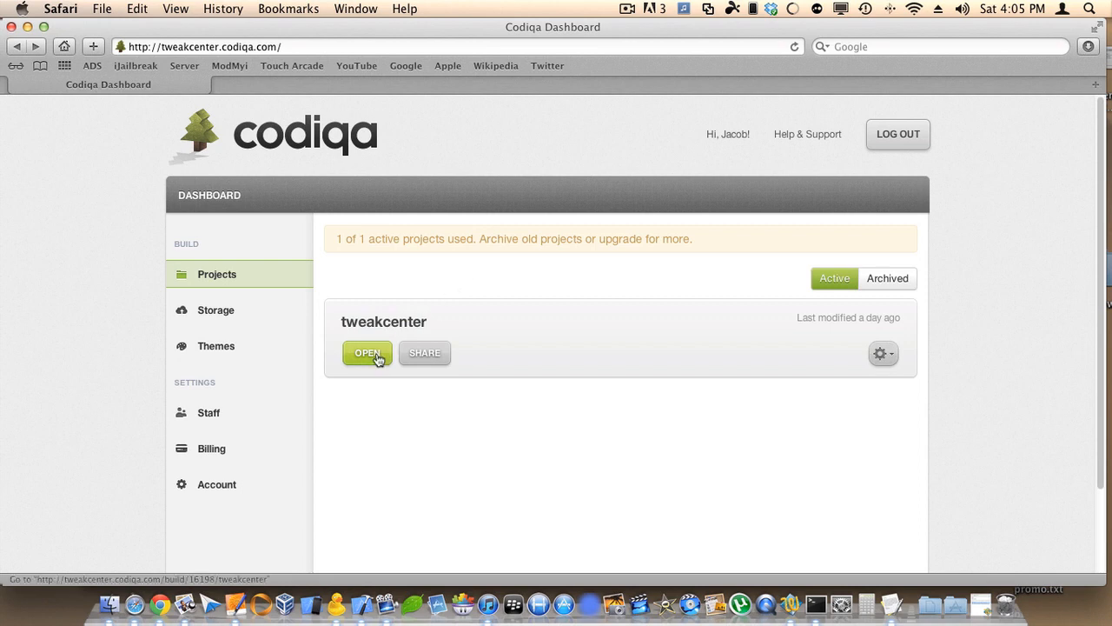
- Open the tweakcenter project in the designer and view its theme options
{"action": "left_click", "coordinate": [366, 352]}
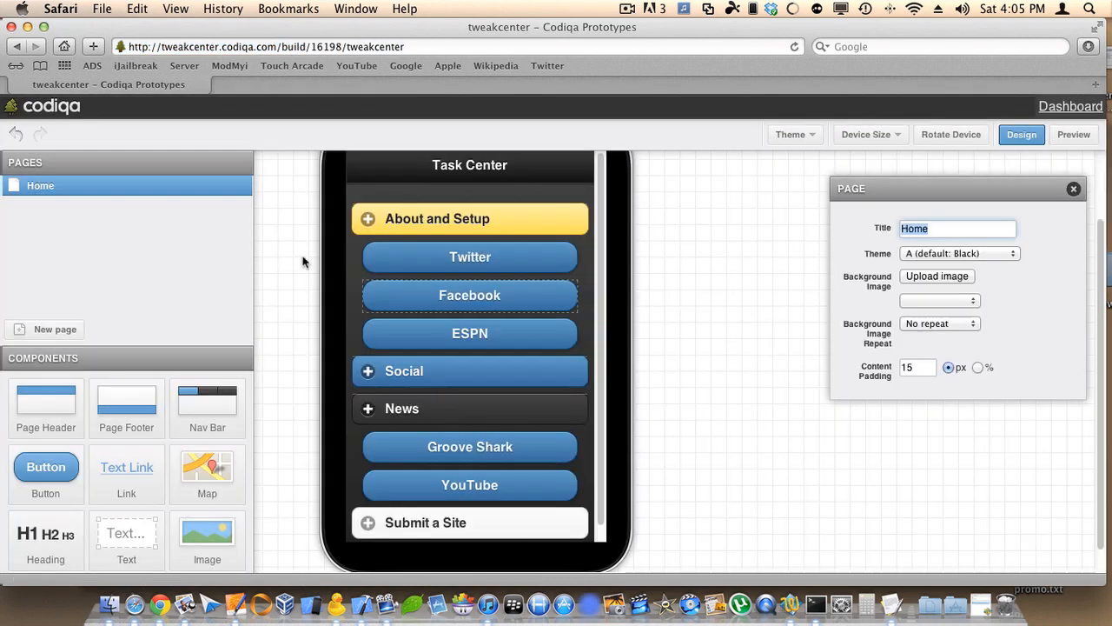
{"action": "mouse_move", "coordinate": [128, 292]}
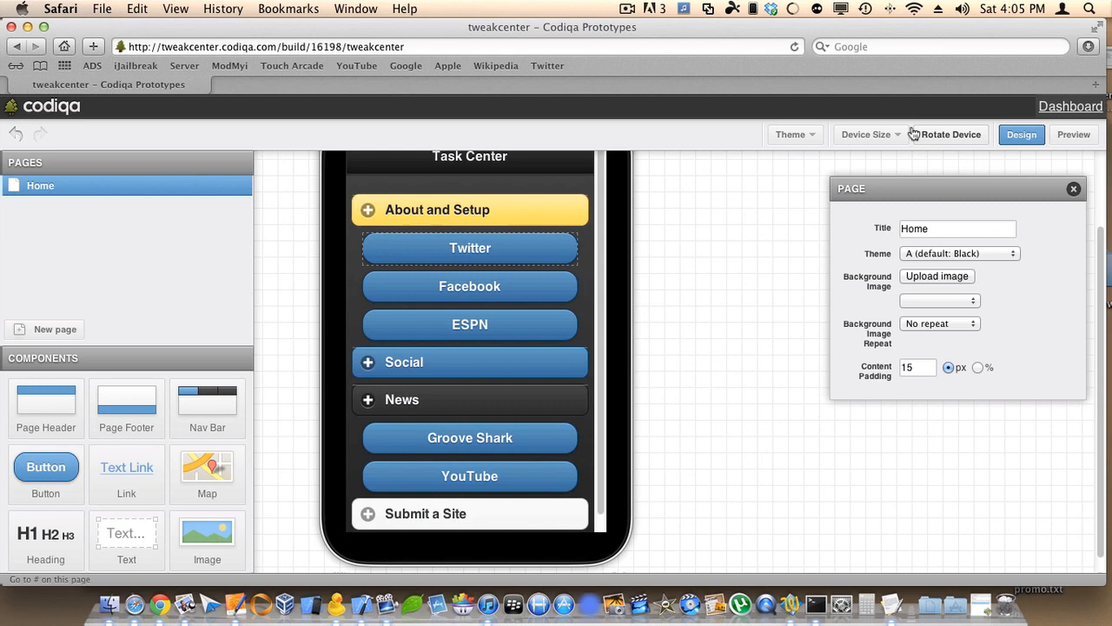
{"action": "left_click", "coordinate": [792, 134]}
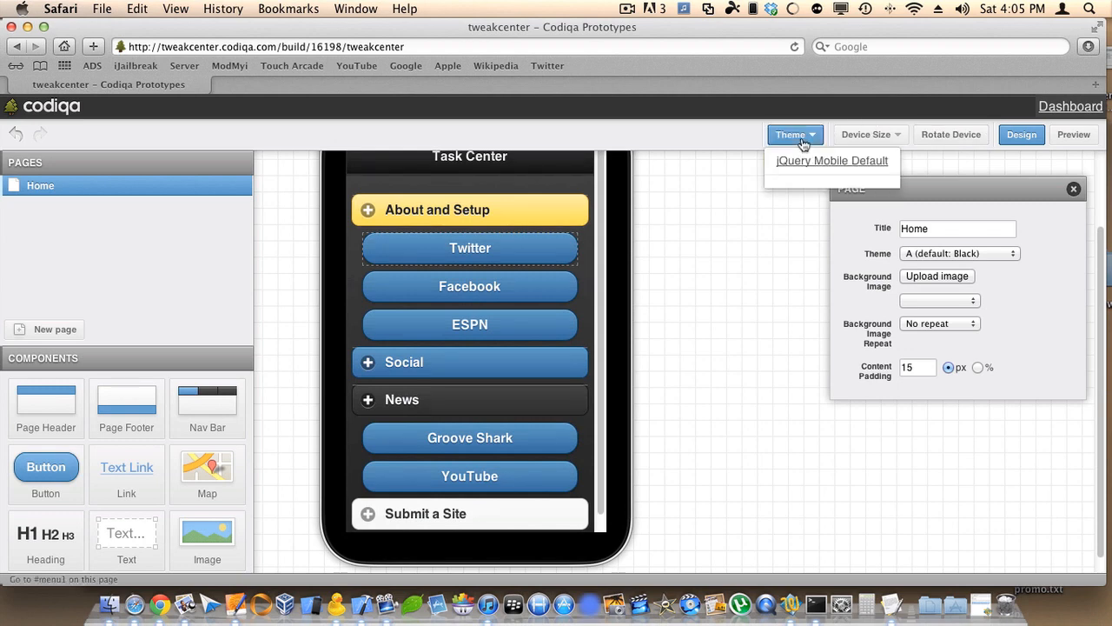
{"action": "left_click", "coordinate": [791, 134]}
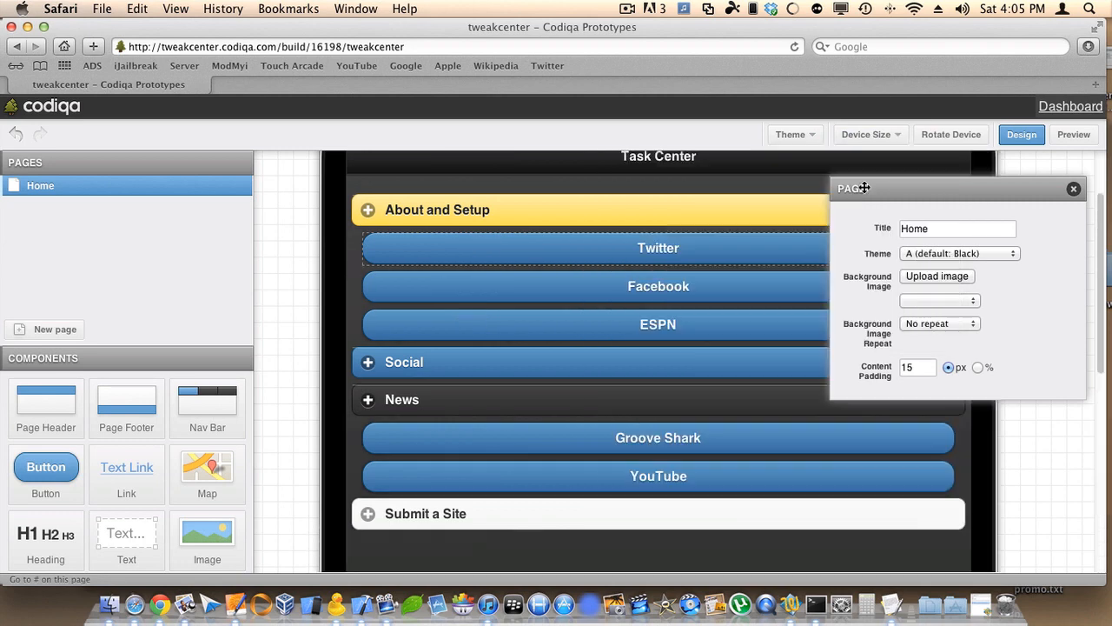
- Preview the Task Center page at iPhone size and rotate the device orientation
{"action": "left_click", "coordinate": [869, 134]}
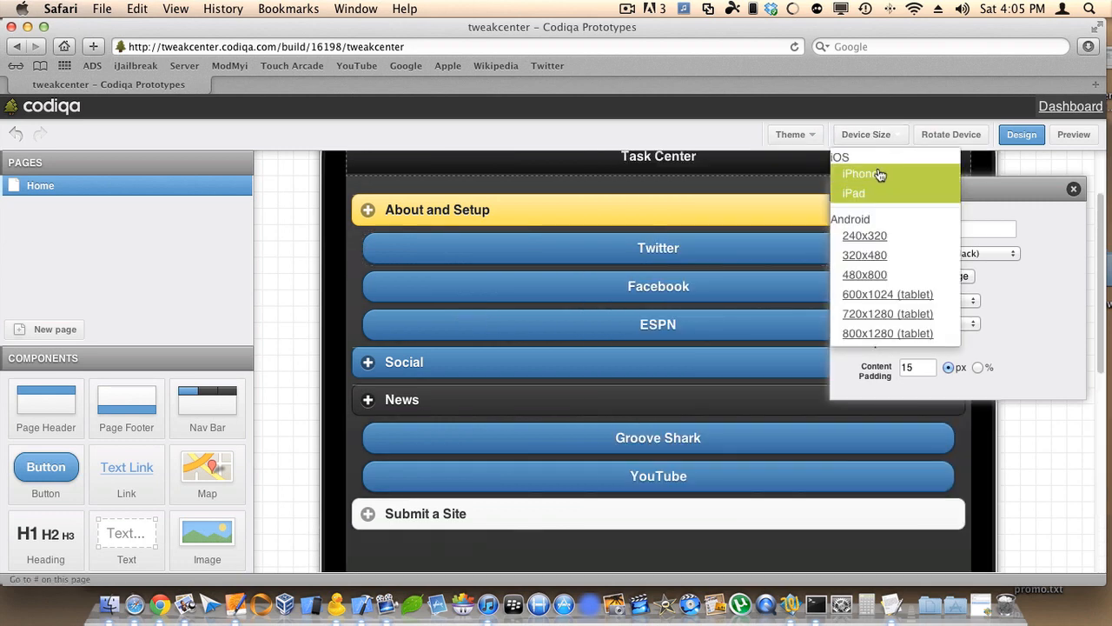
{"action": "left_click", "coordinate": [861, 174]}
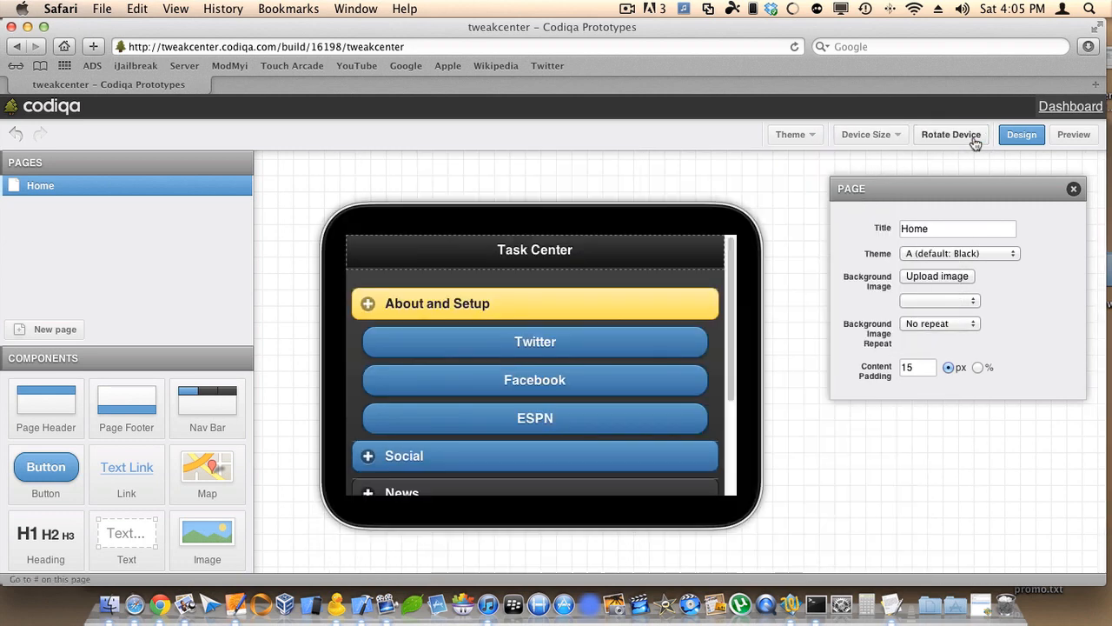
{"action": "left_click", "coordinate": [951, 134]}
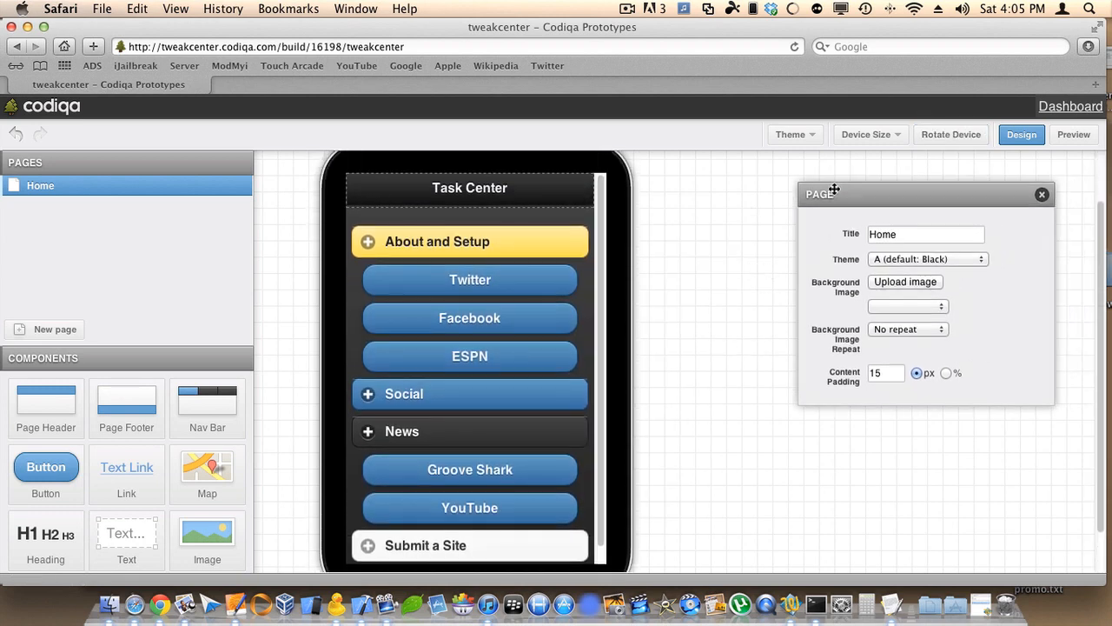
- Give the About and Setup collapsible a D (Light Gray) header and retitle it 'test'
{"action": "left_click_drag", "start_coordinate": [833, 193], "coordinate": [788, 192]}
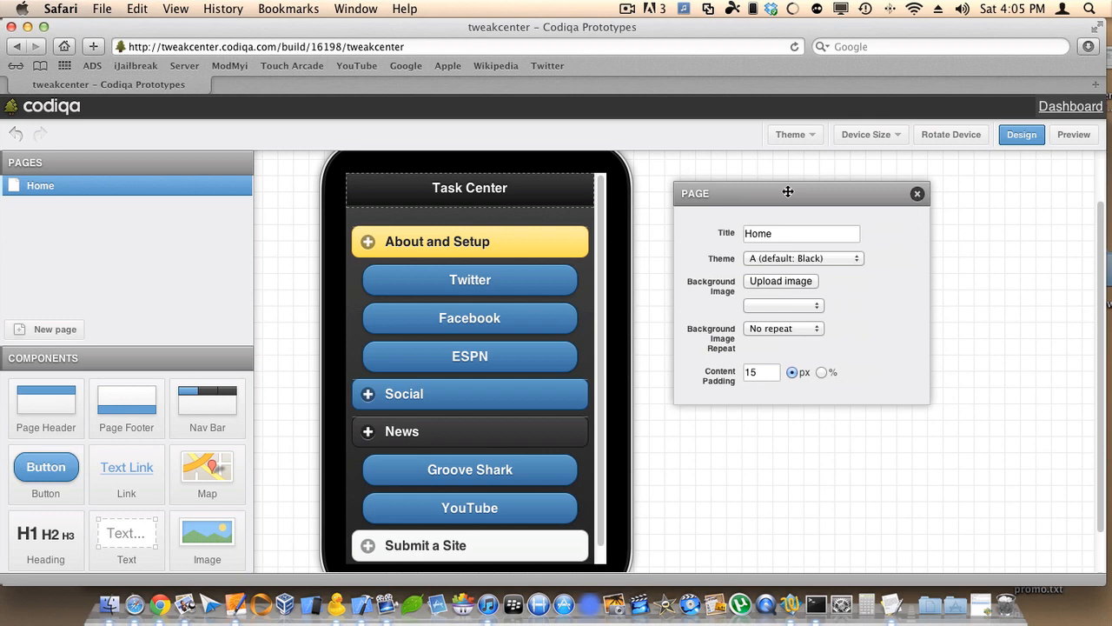
{"action": "mouse_move", "coordinate": [782, 203]}
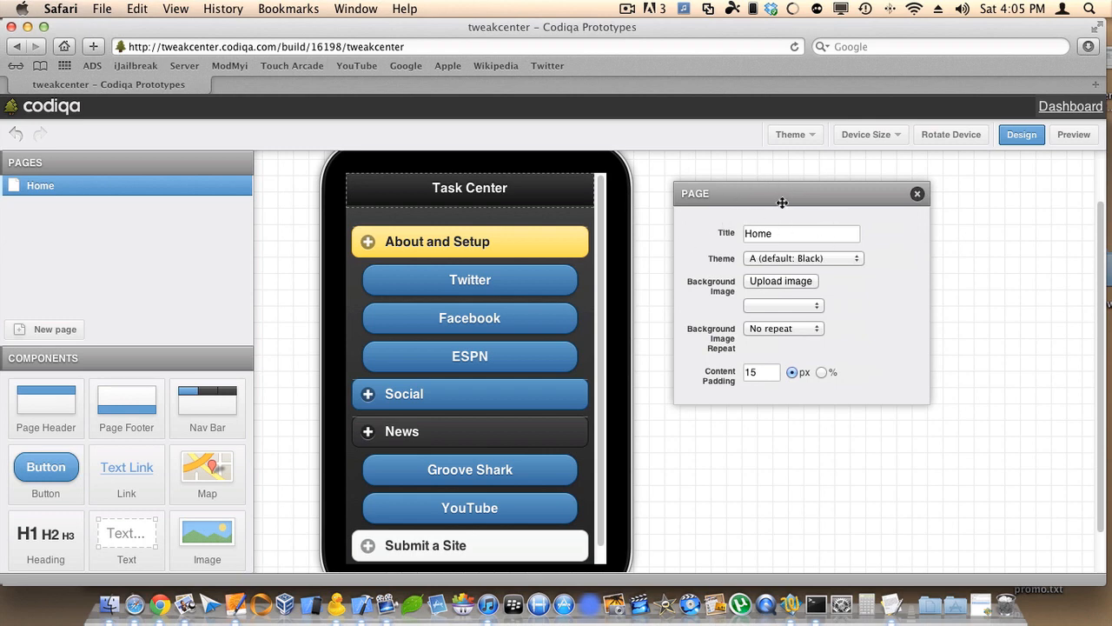
{"action": "left_click", "coordinate": [469, 241]}
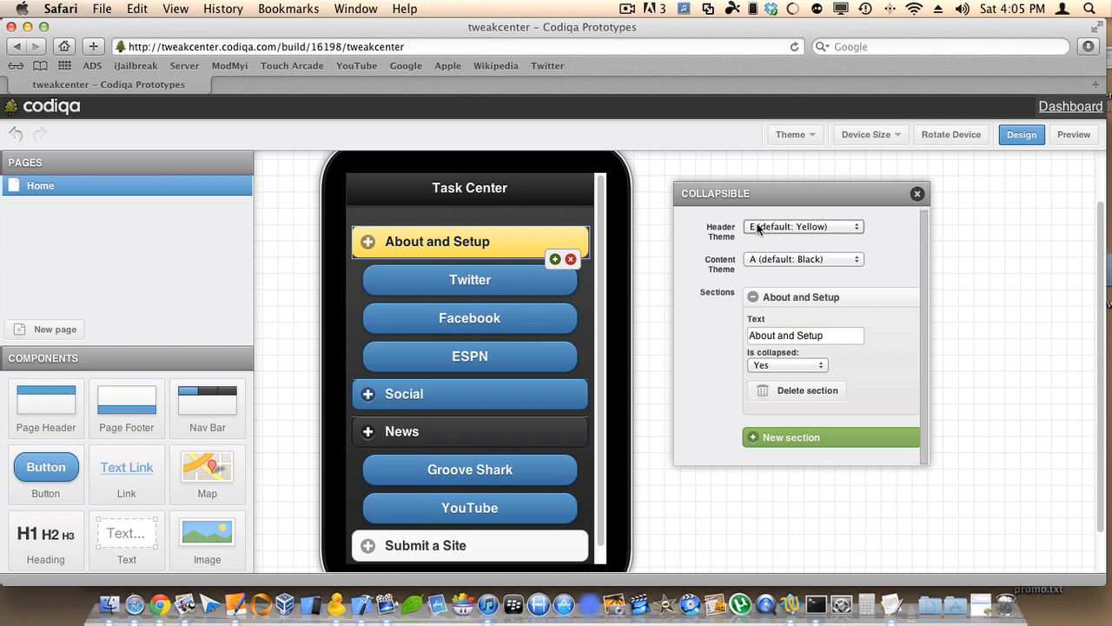
{"action": "left_click", "coordinate": [801, 226]}
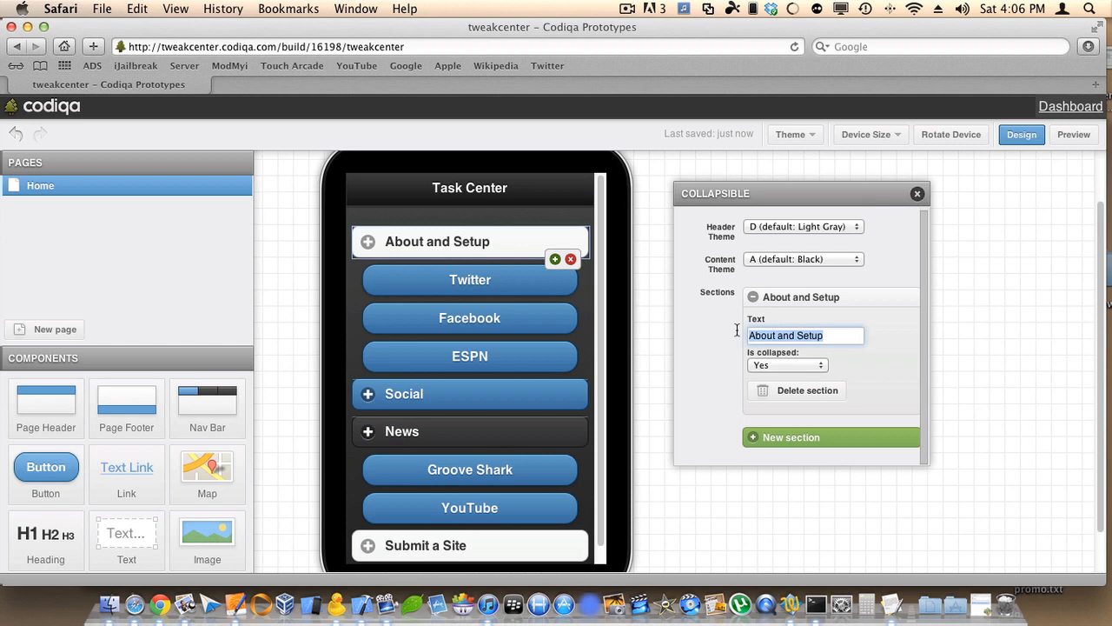
{"action": "type", "text": "twst"}
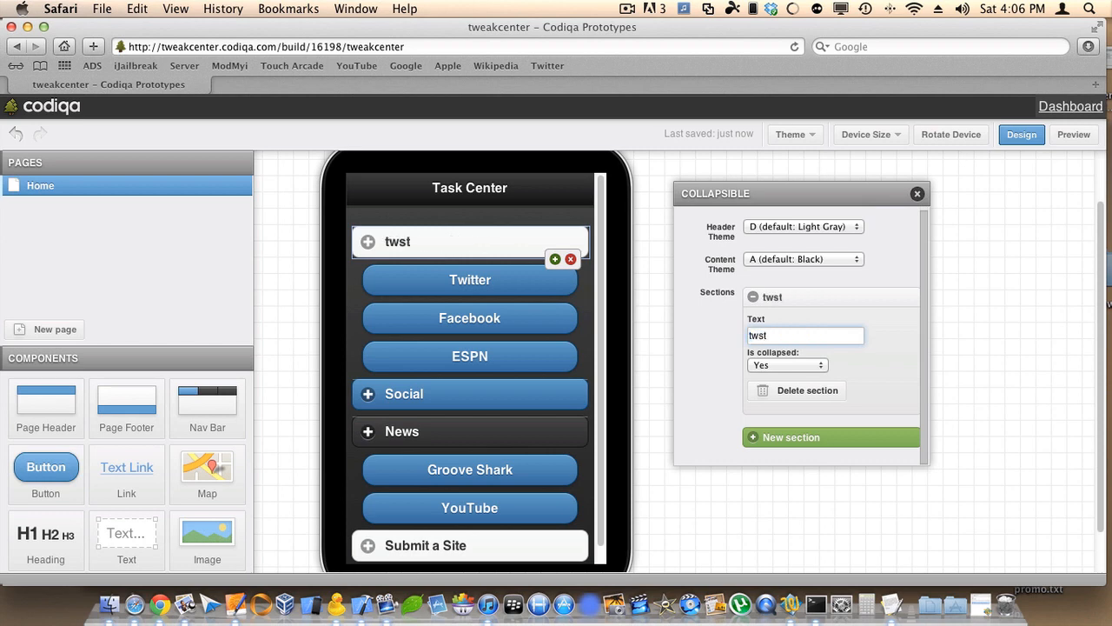
{"action": "type", "text": "tes"}
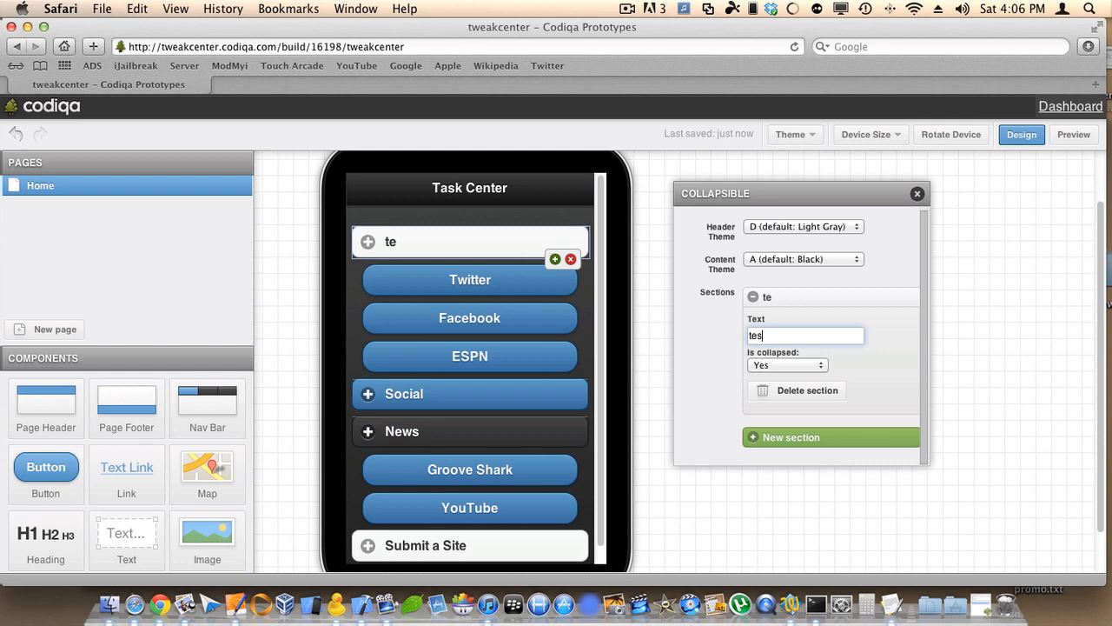
{"action": "type", "text": "t"}
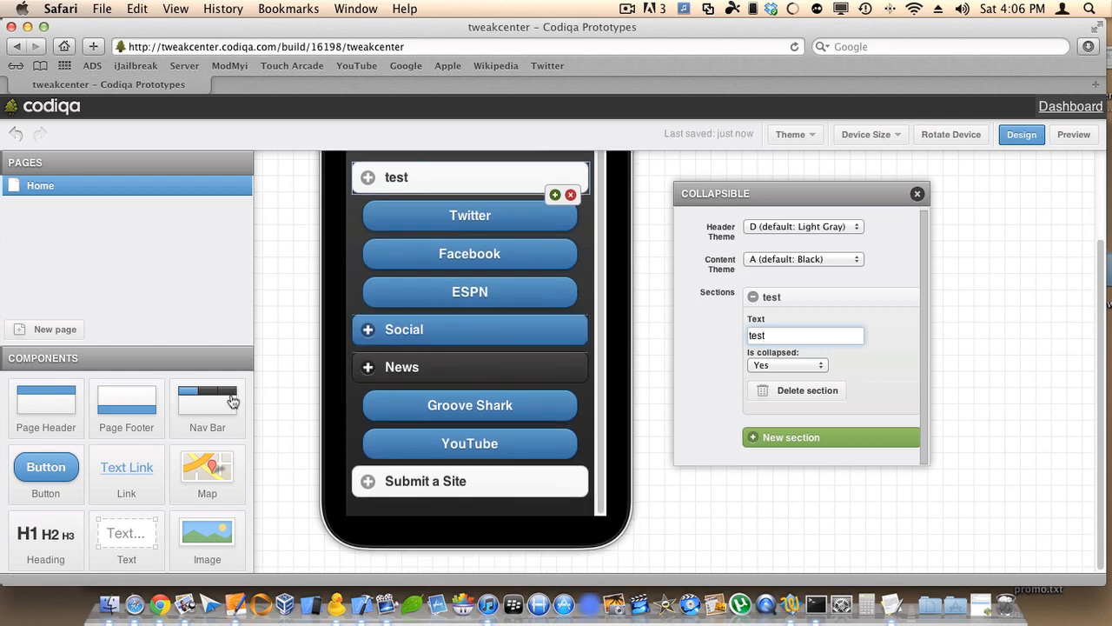
{"action": "mouse_move", "coordinate": [206, 418]}
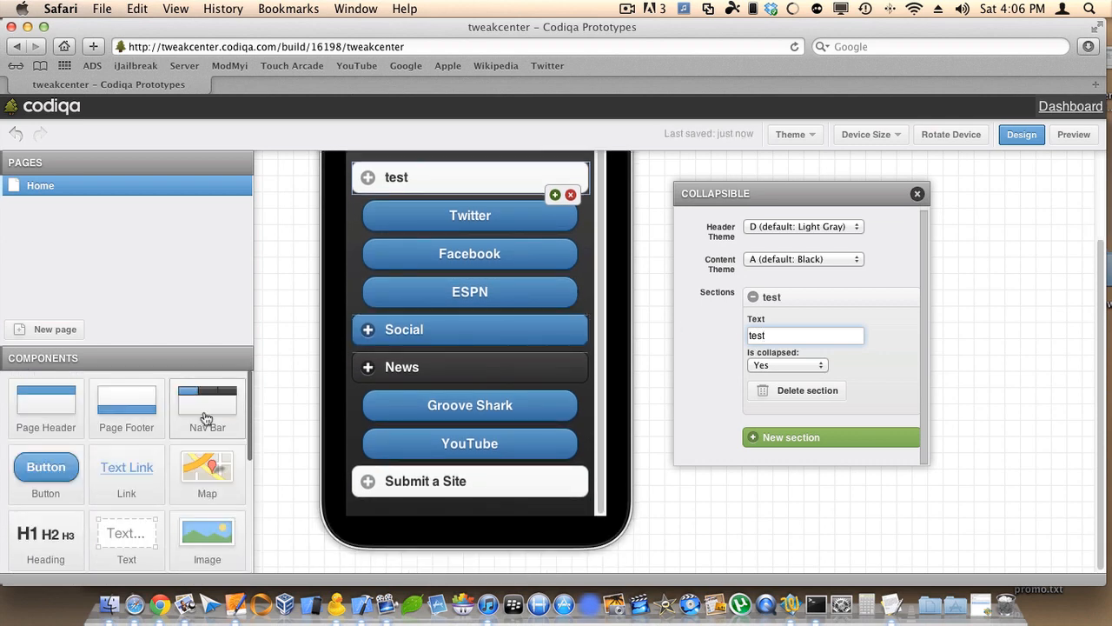
{"action": "mouse_move", "coordinate": [22, 458]}
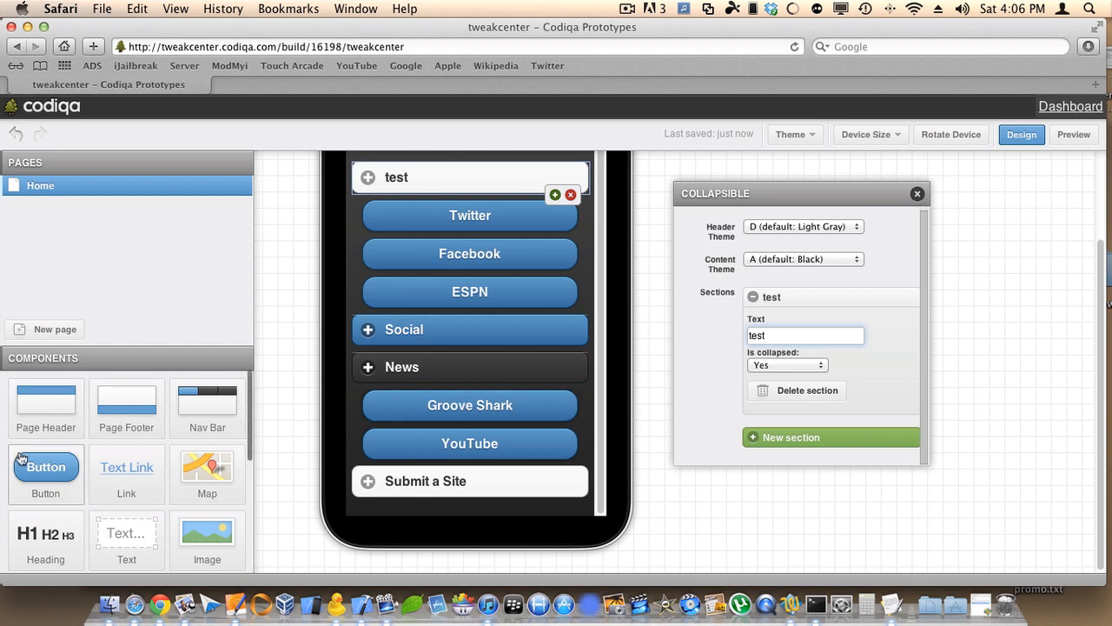
- Drop a new Button component under the ESPN button in the test section
{"action": "left_click_drag", "start_coordinate": [45, 467], "coordinate": [429, 399]}
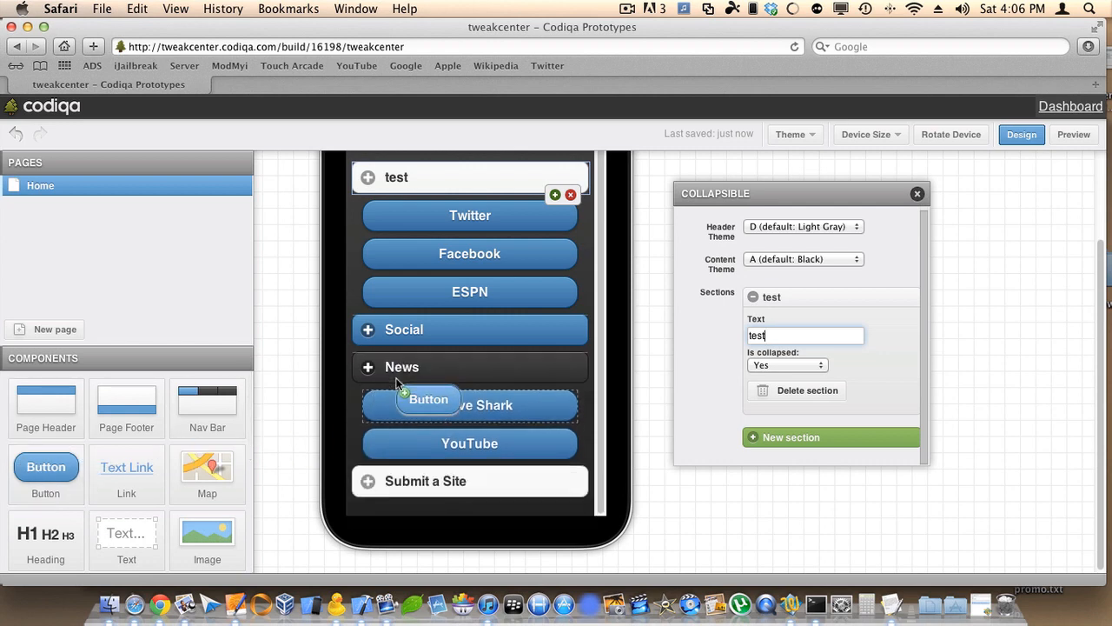
{"action": "left_click", "coordinate": [428, 399]}
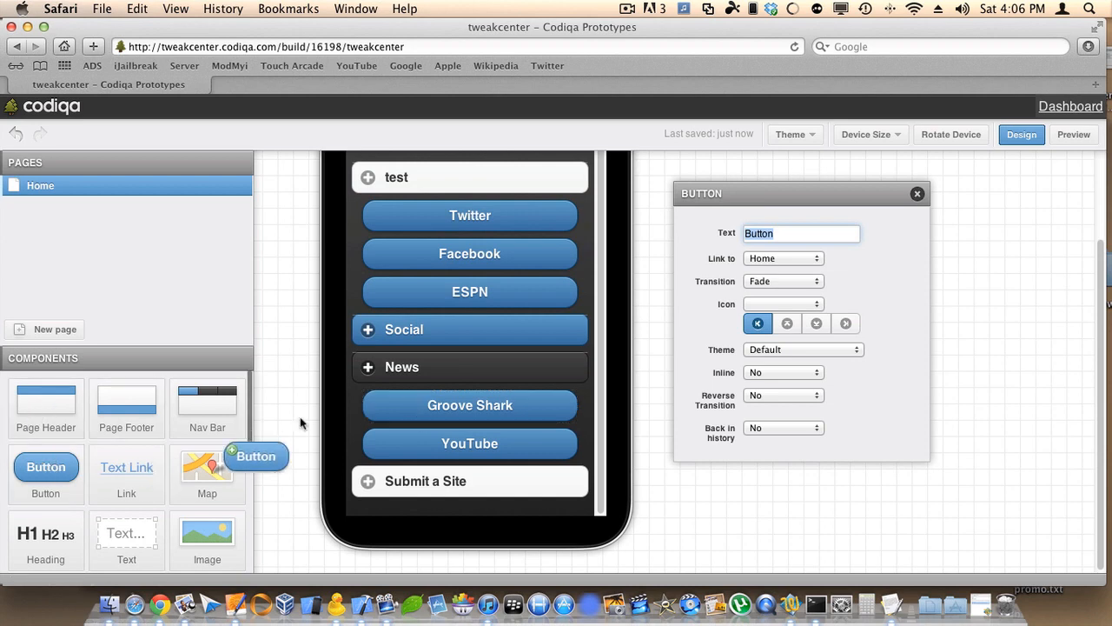
{"action": "left_click_drag", "start_coordinate": [207, 466], "coordinate": [434, 347]}
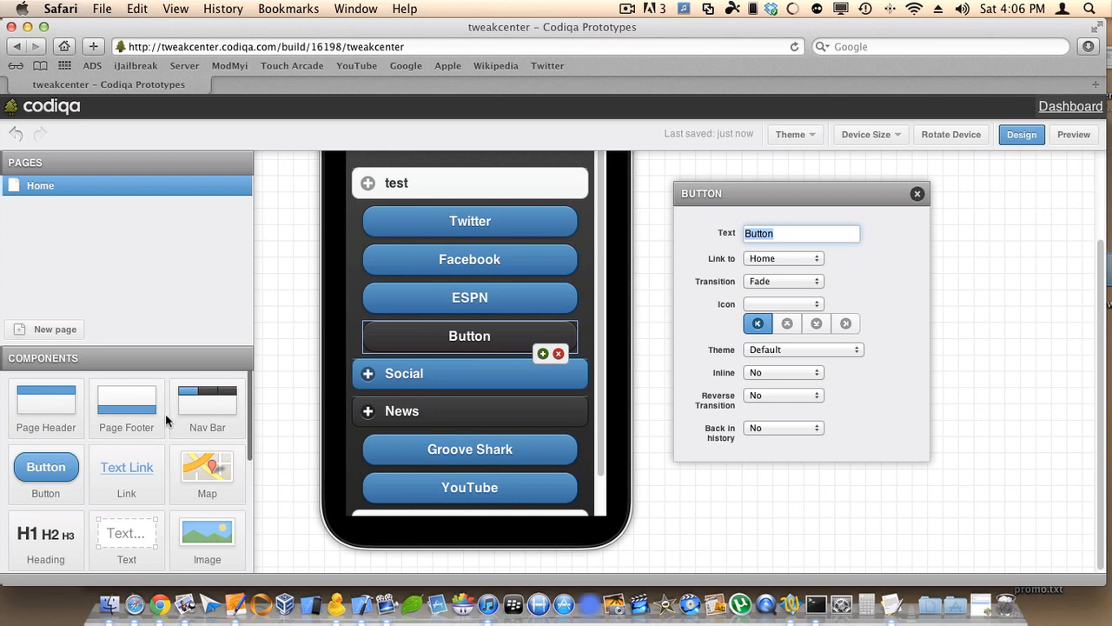
- Scroll through the Components panel and view the Task Center prototype in Preview mode
{"action": "scroll", "scroll_direction": "down", "scroll_amount": 3}
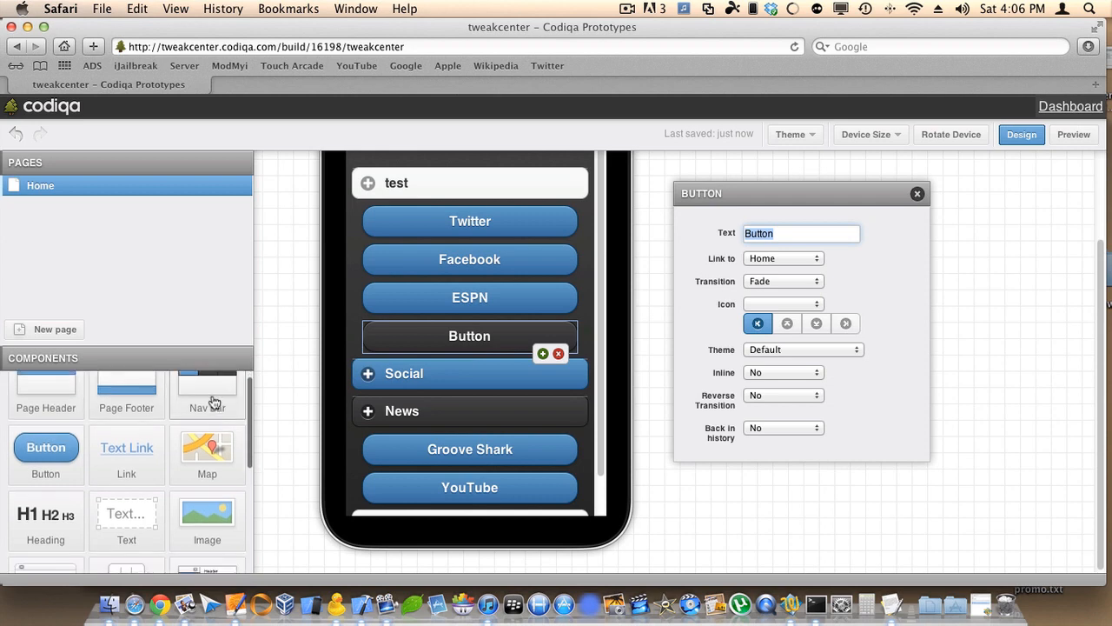
{"action": "scroll", "scroll_direction": "down", "scroll_amount": 3}
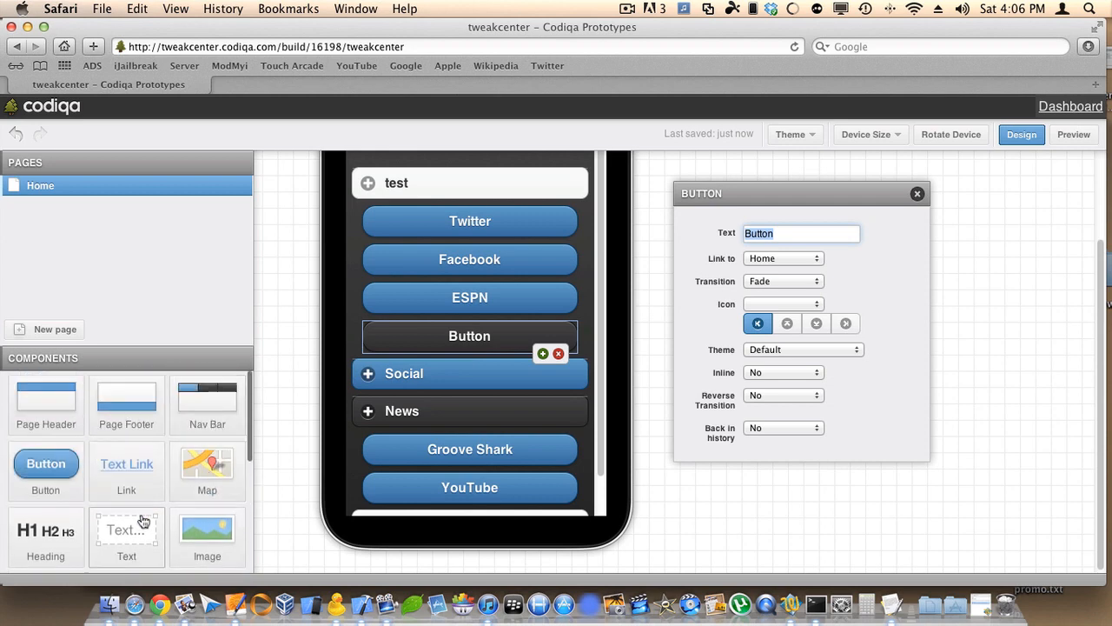
{"action": "scroll", "scroll_direction": "down", "scroll_amount": 3}
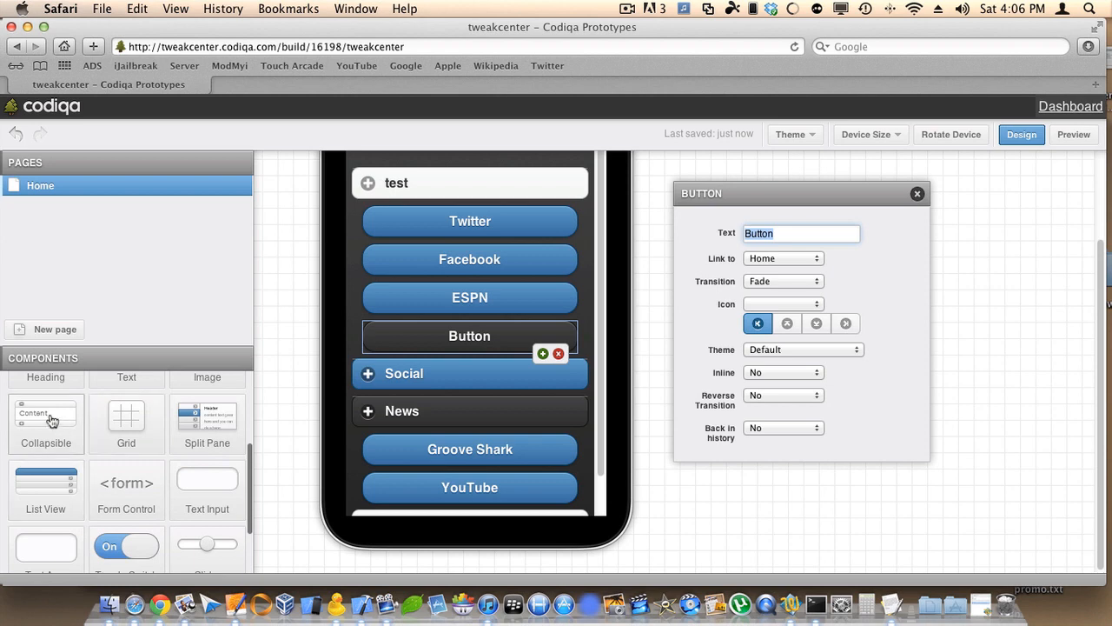
{"action": "scroll", "scroll_direction": "down", "scroll_amount": 3}
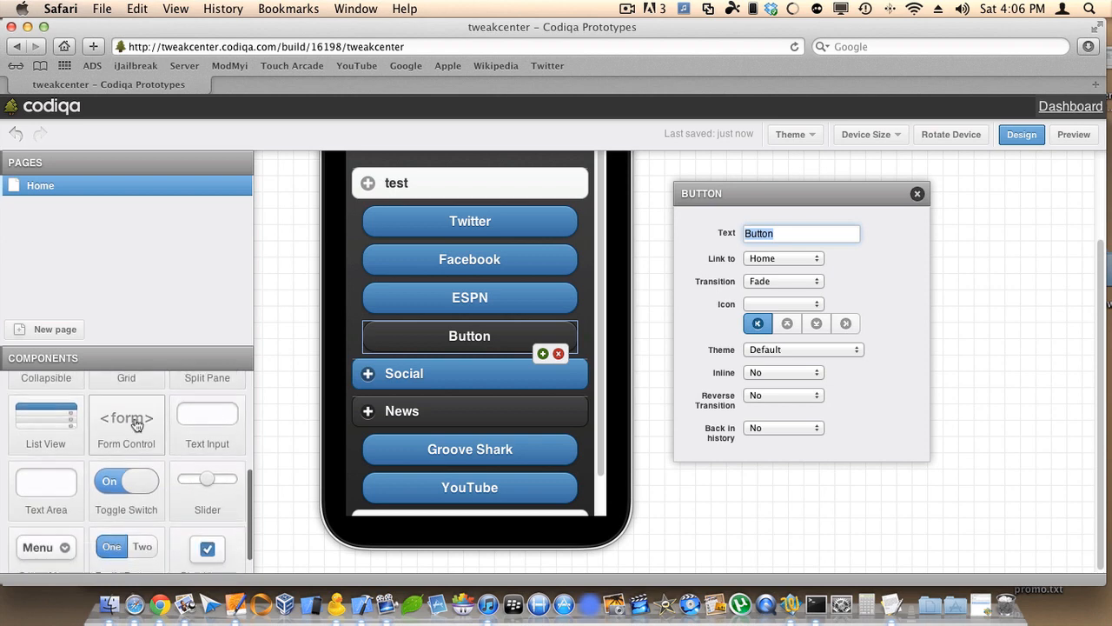
{"action": "scroll", "scroll_direction": "down", "scroll_amount": 3}
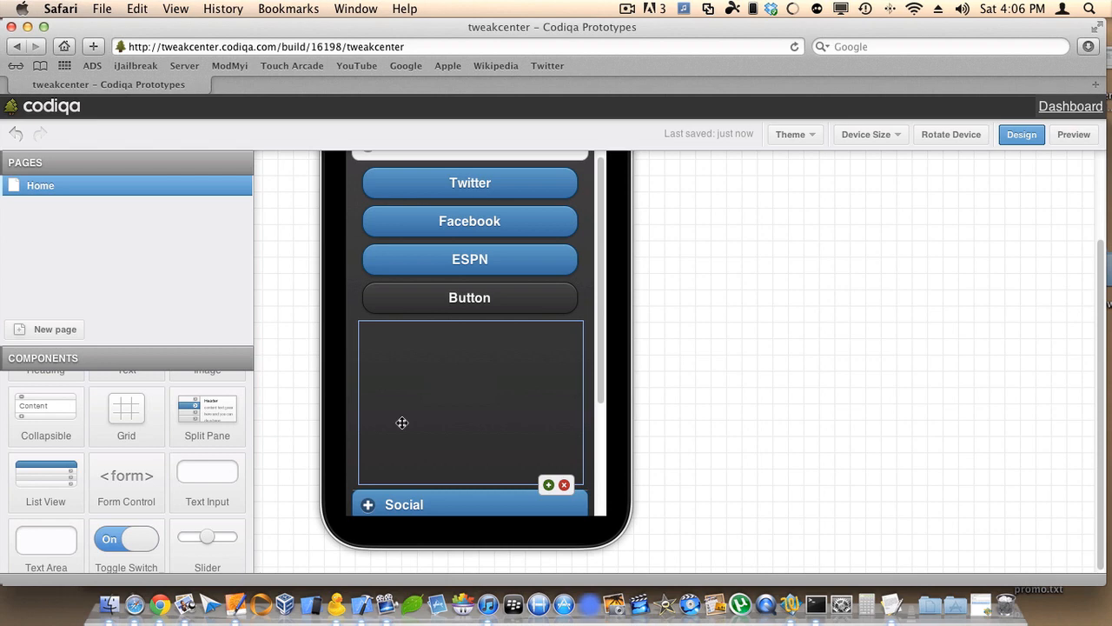
{"action": "scroll", "scroll_direction": "down", "scroll_amount": 3}
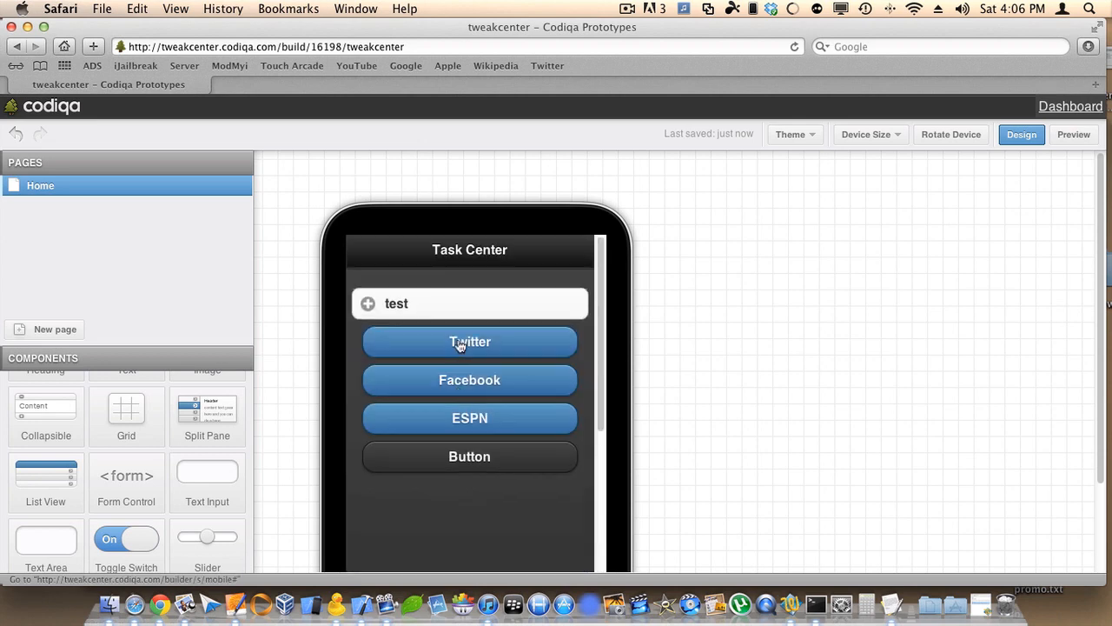
{"action": "mouse_move", "coordinate": [1052, 161]}
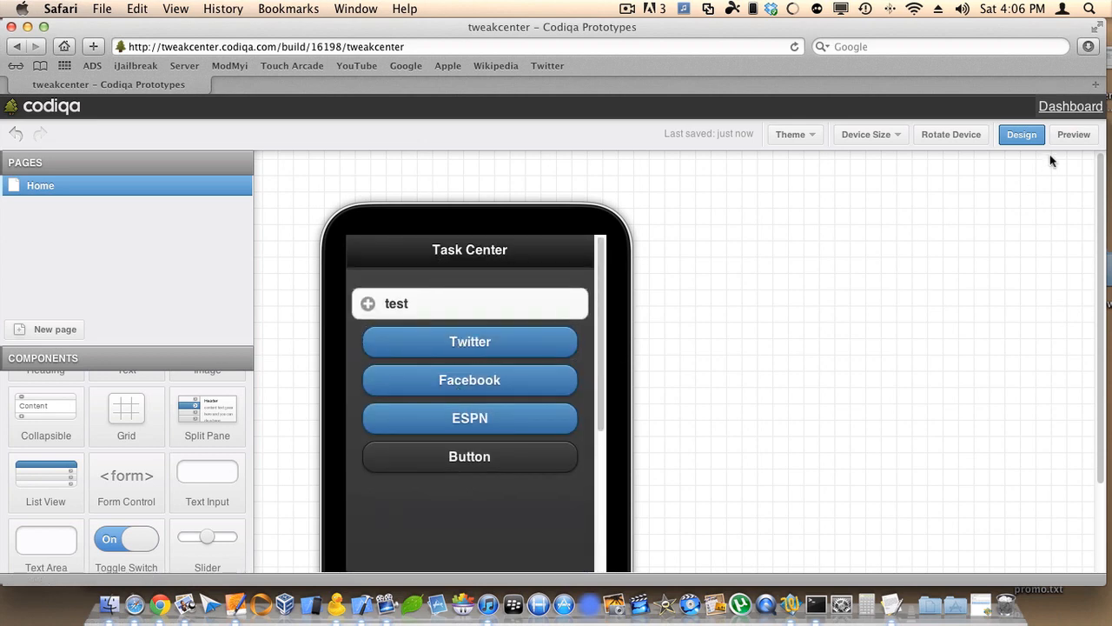
{"action": "left_click", "coordinate": [1074, 134]}
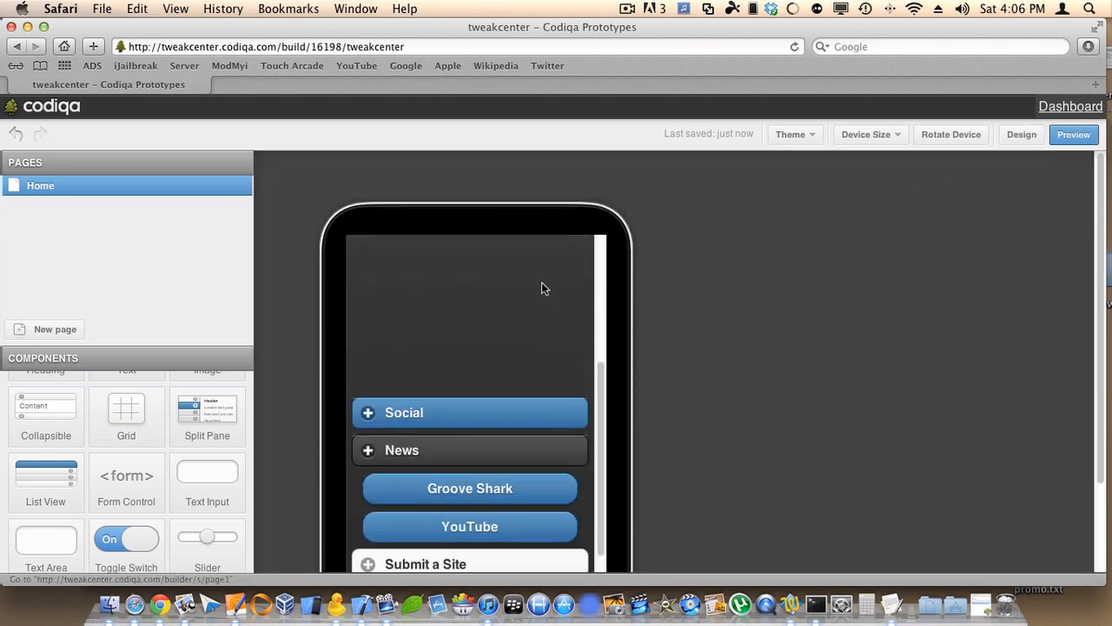
- Return to the dashboard and open the tweakcenter project's options menu with Export HTML
{"action": "left_click", "coordinate": [1070, 106]}
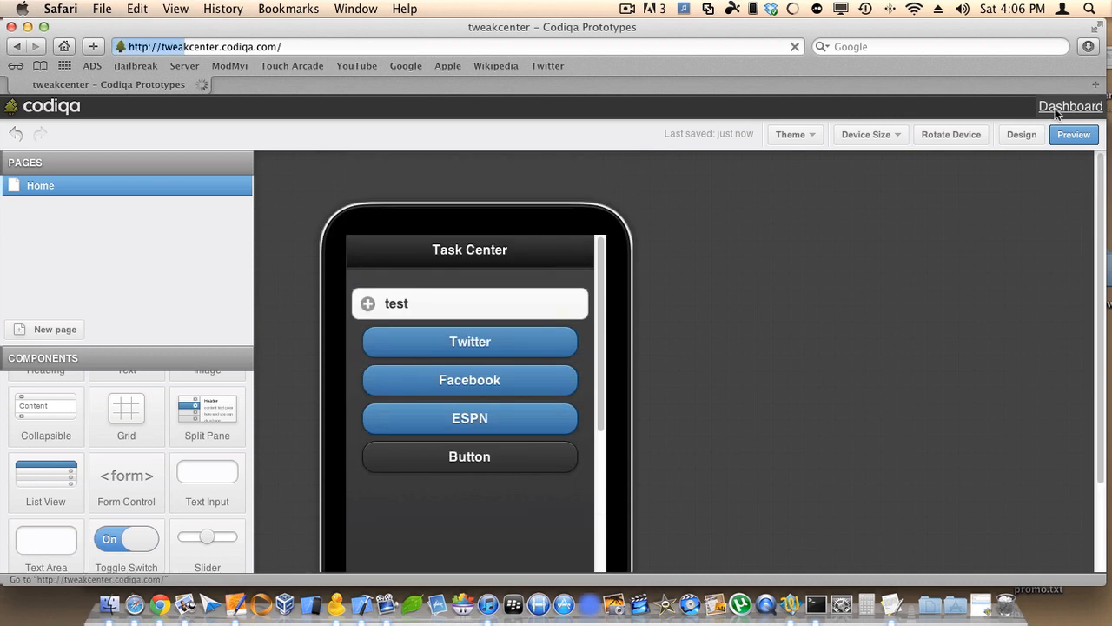
{"action": "left_click", "coordinate": [1070, 106]}
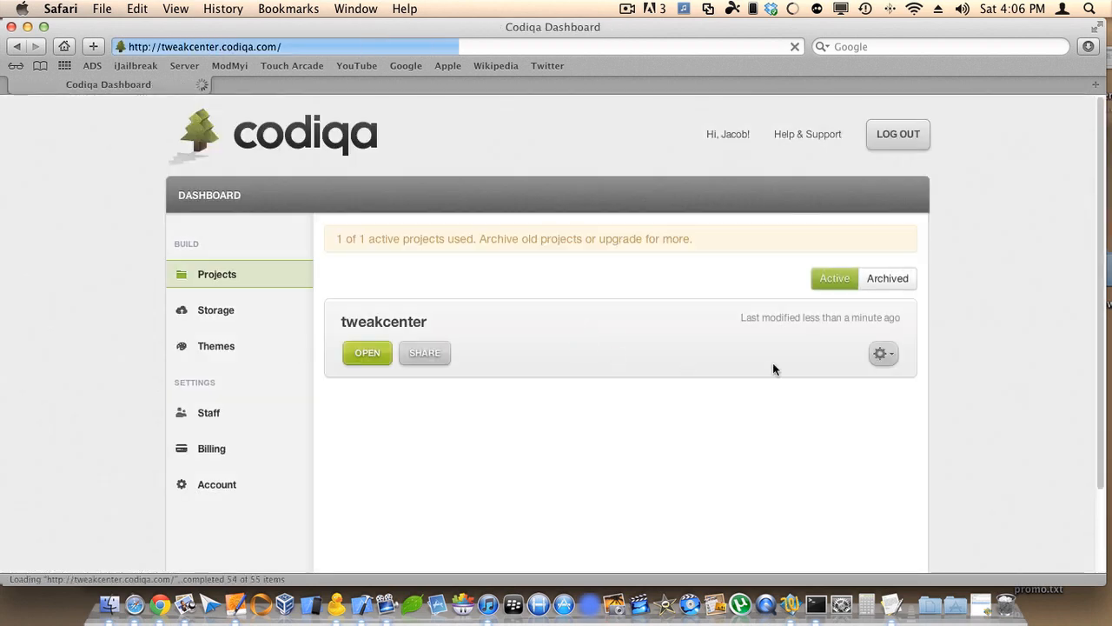
{"action": "left_click", "coordinate": [883, 353]}
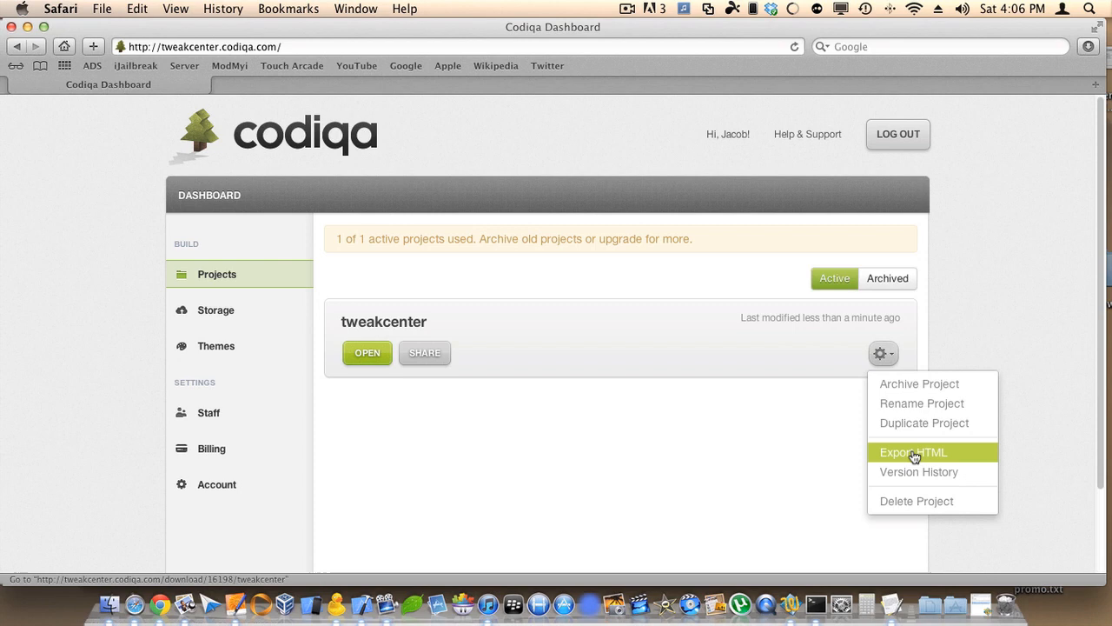